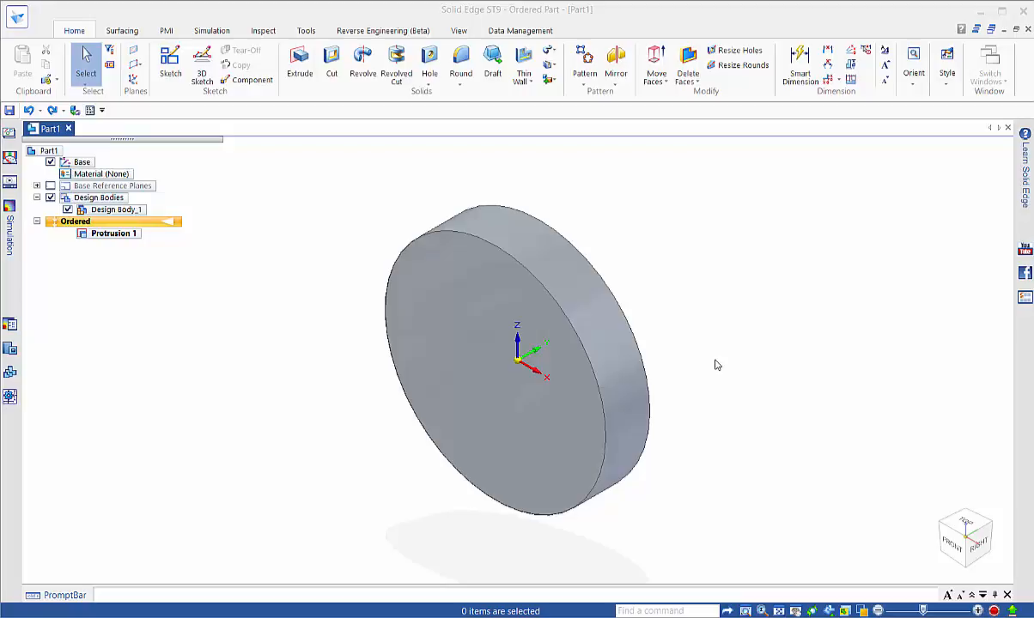
pyautogui.moveTo(478, 214)
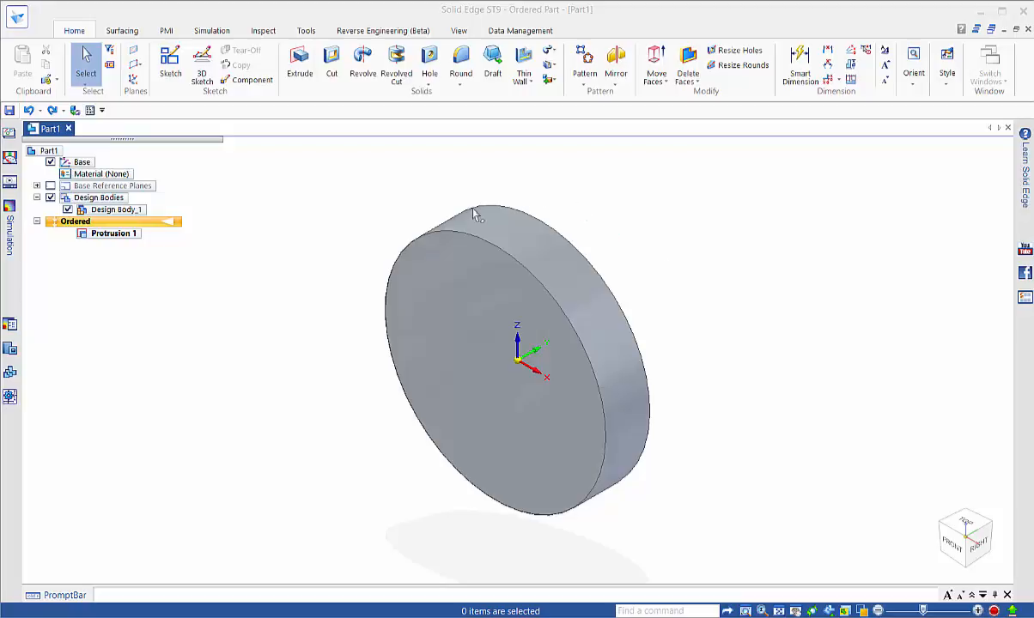
# Start a new sketch on a plane placed parallel to the Base plane picked via QuickPick
pyautogui.click(114, 234)
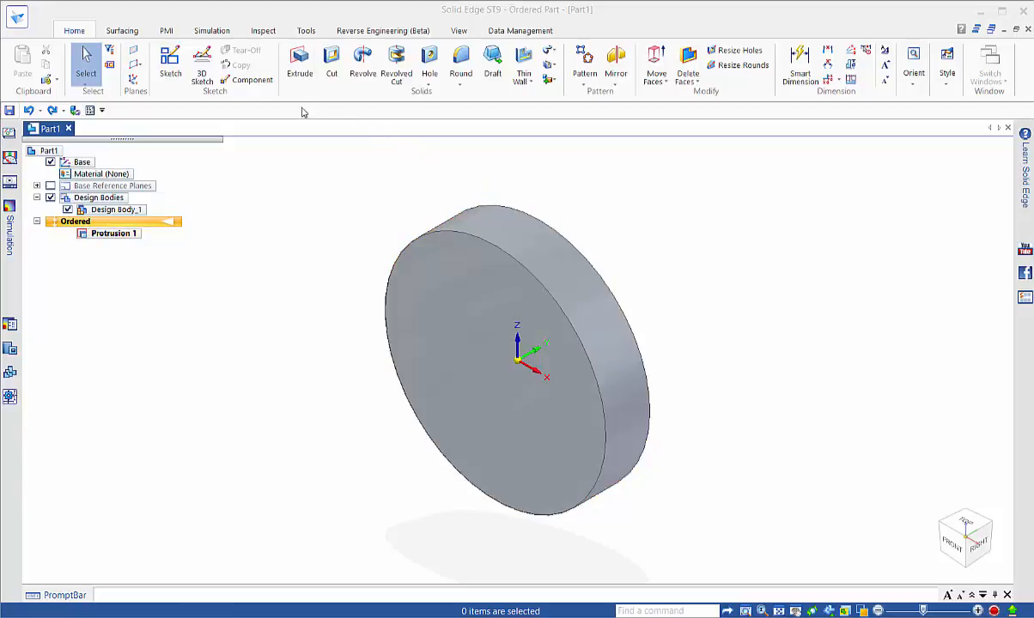
pyautogui.moveTo(171, 66)
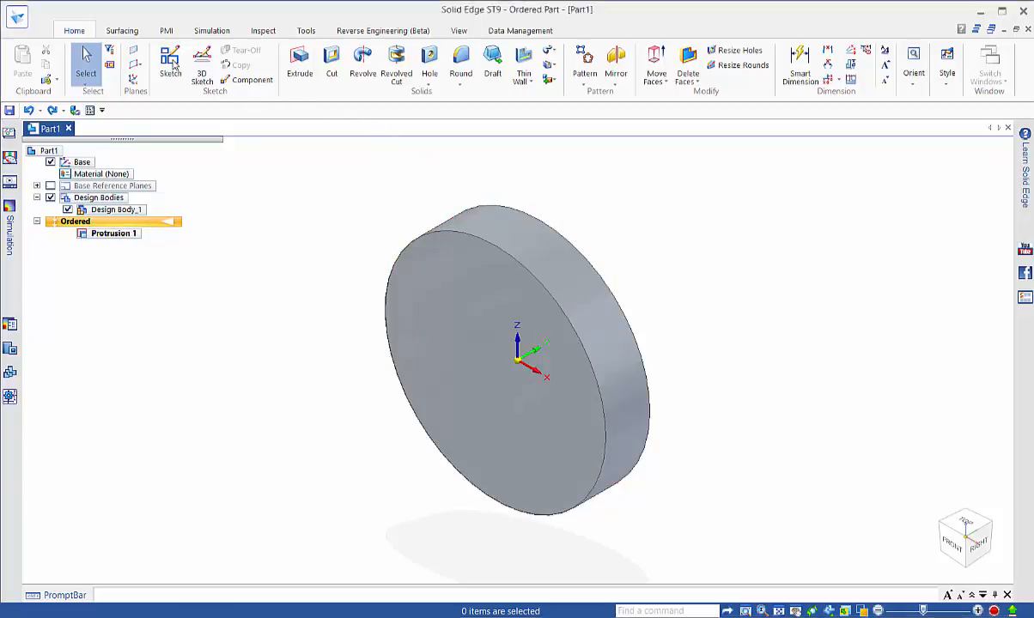
pyautogui.click(170, 66)
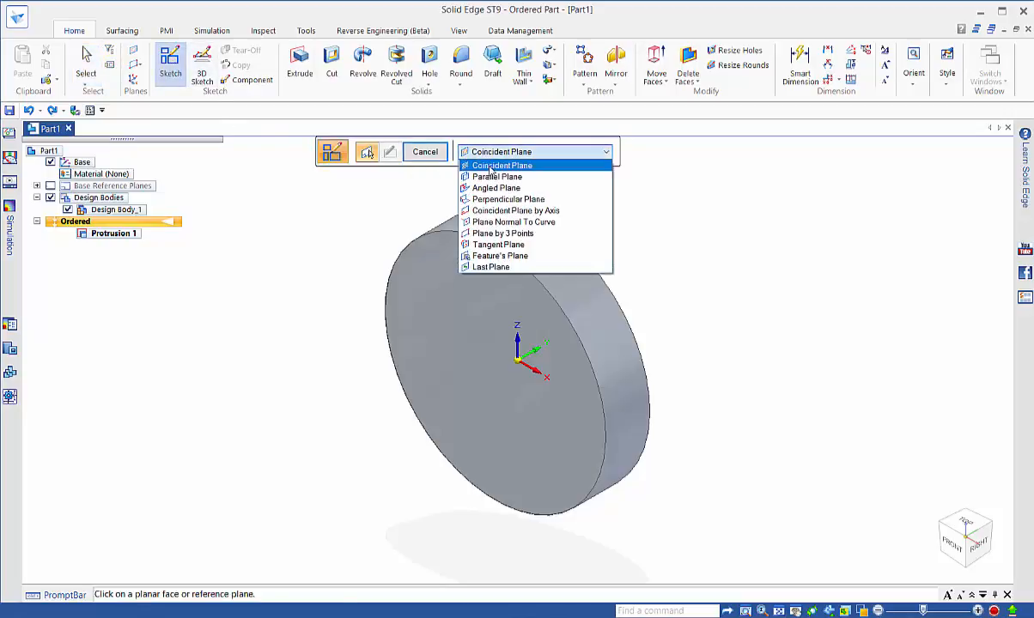
pyautogui.click(498, 176)
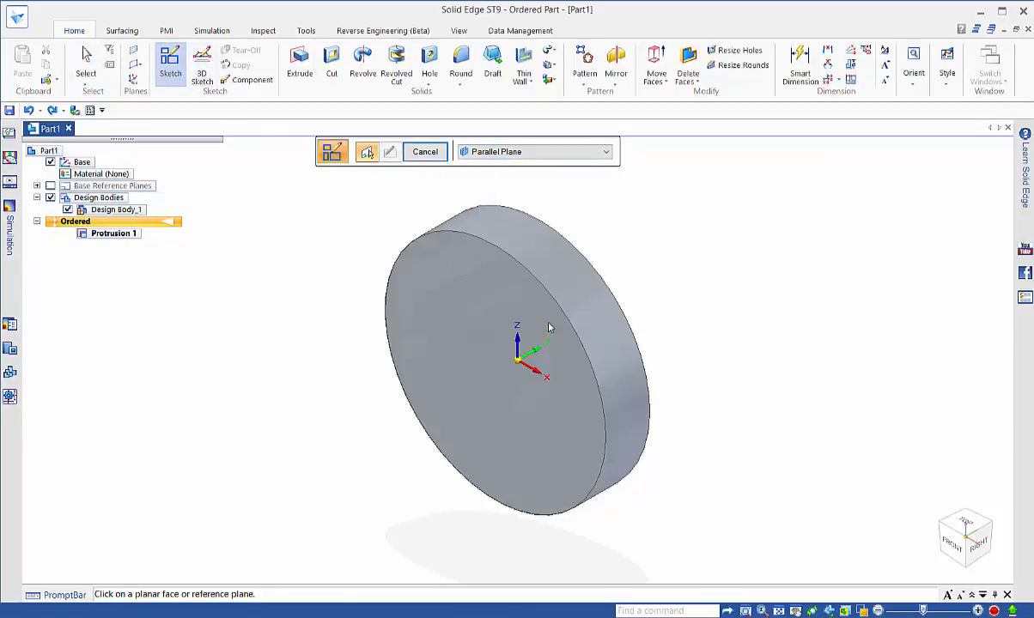
pyautogui.click(536, 367)
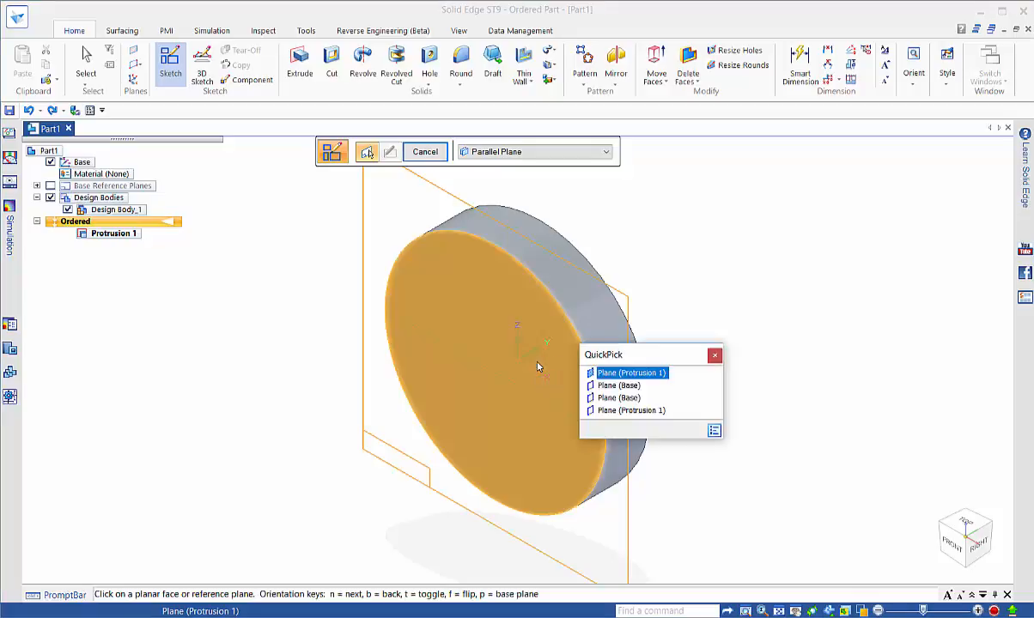
pyautogui.click(618, 399)
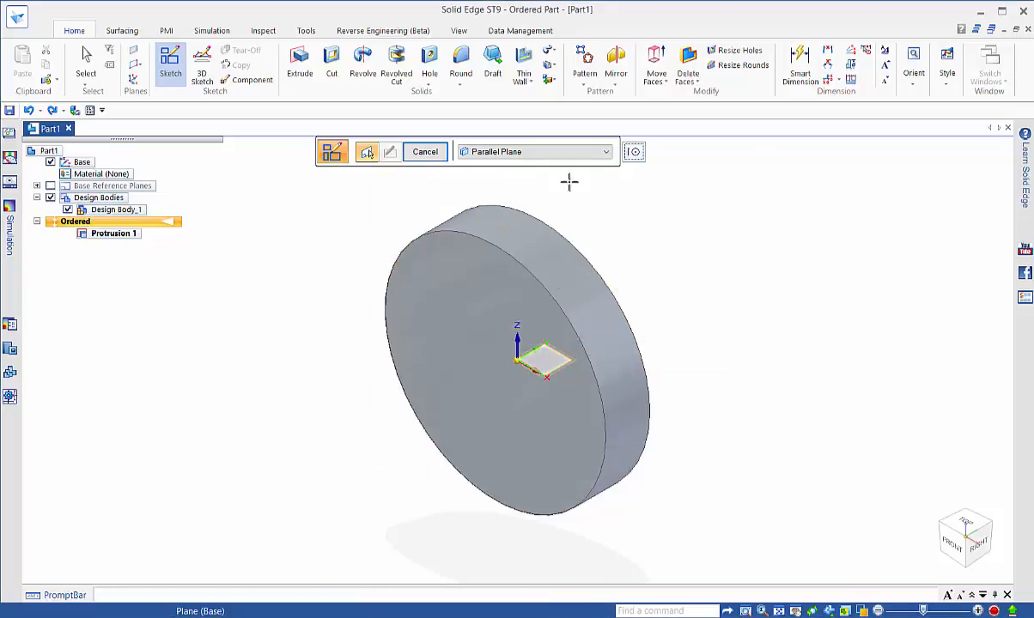
pyautogui.click(633, 152)
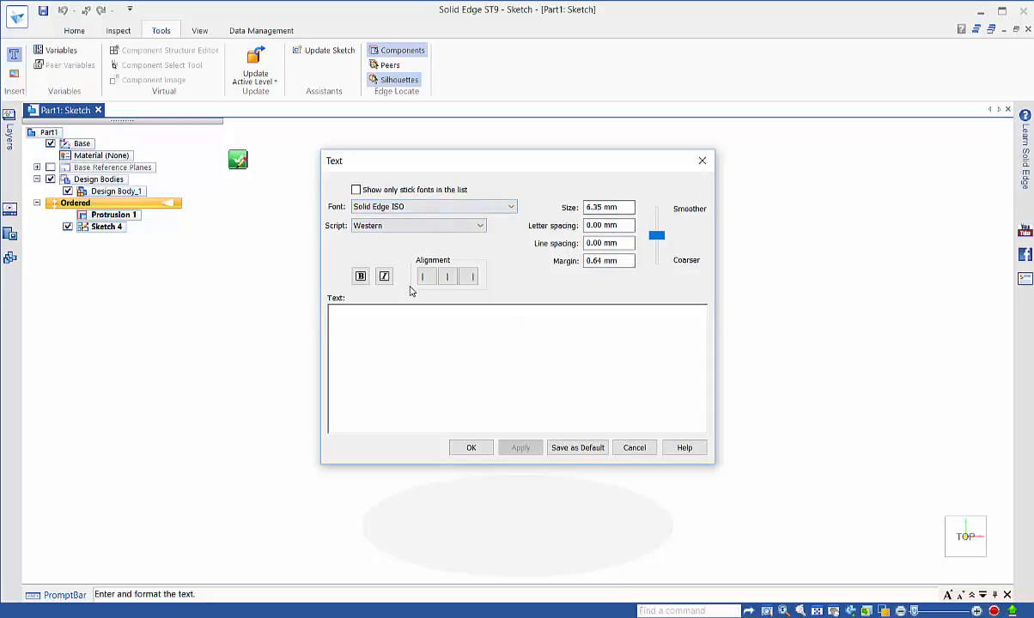
# Draw a horizontal line across the middle of the disk, then return to the text settings
pyautogui.click(634, 447)
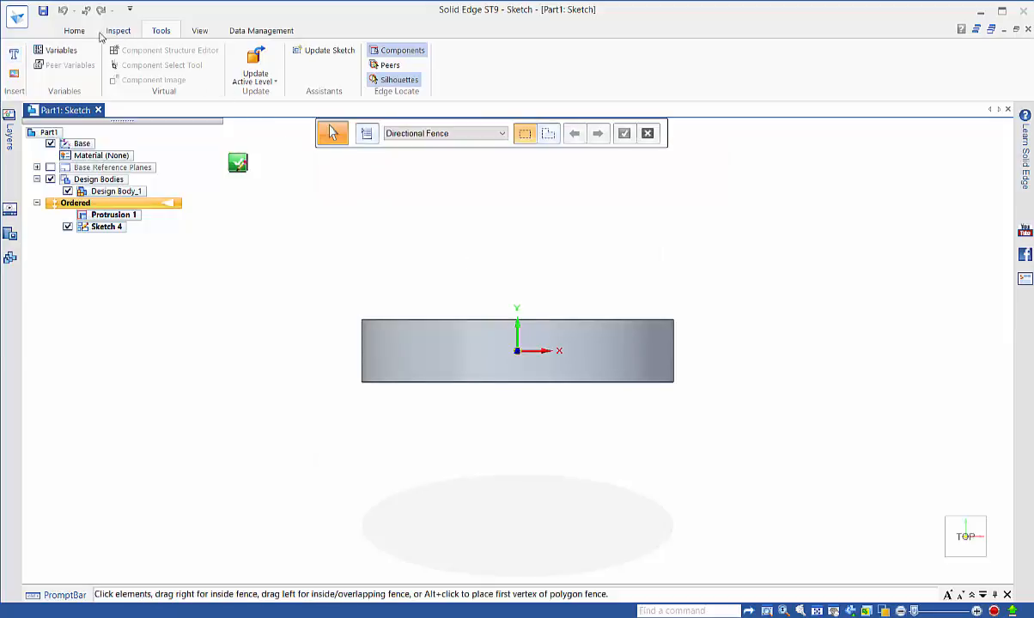
pyautogui.click(74, 31)
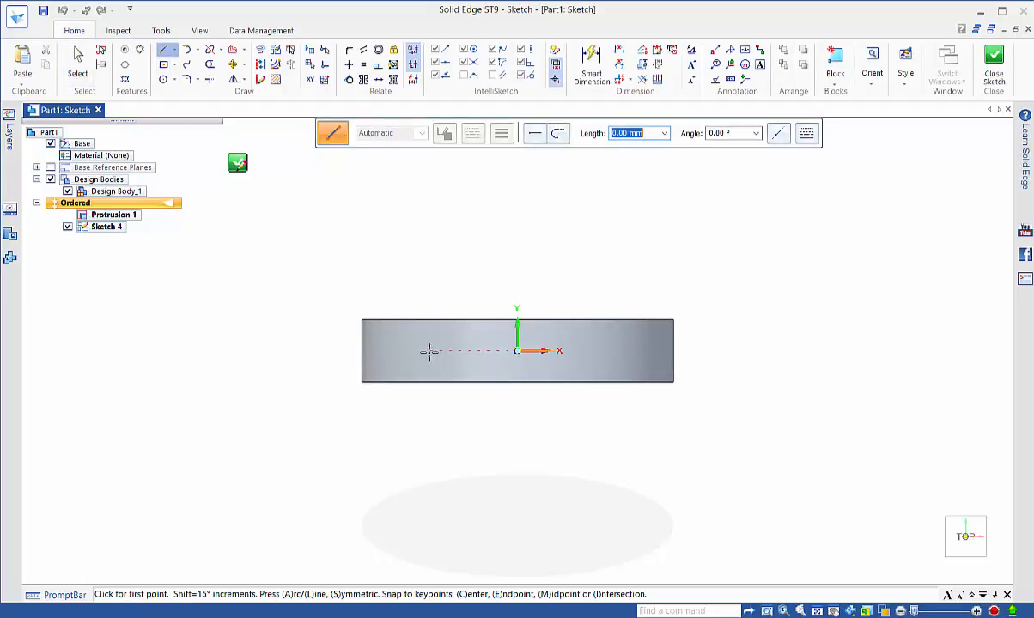
pyautogui.click(517, 351)
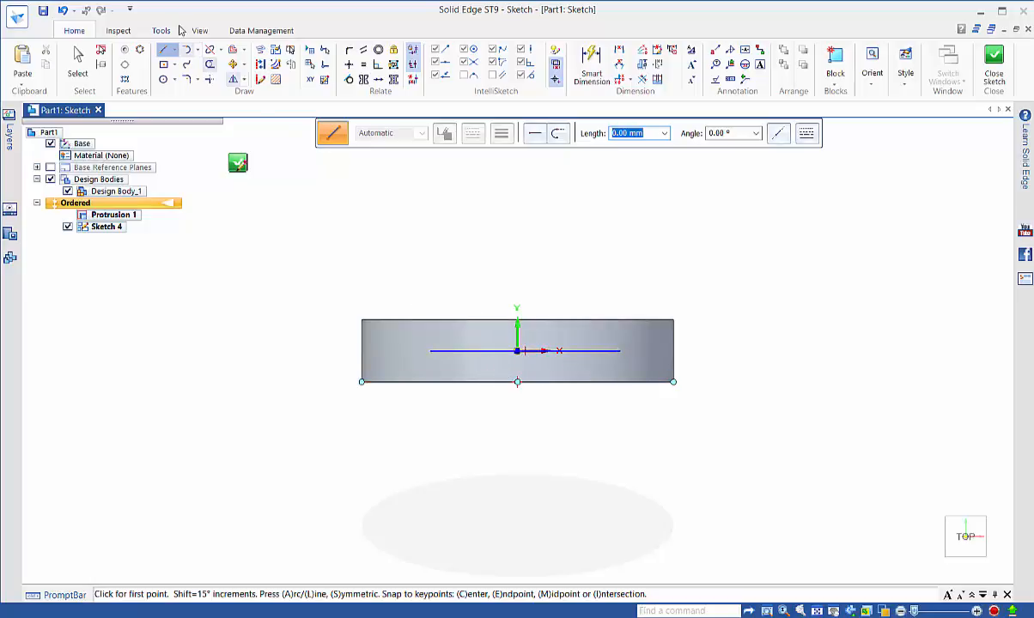
pyautogui.click(161, 31)
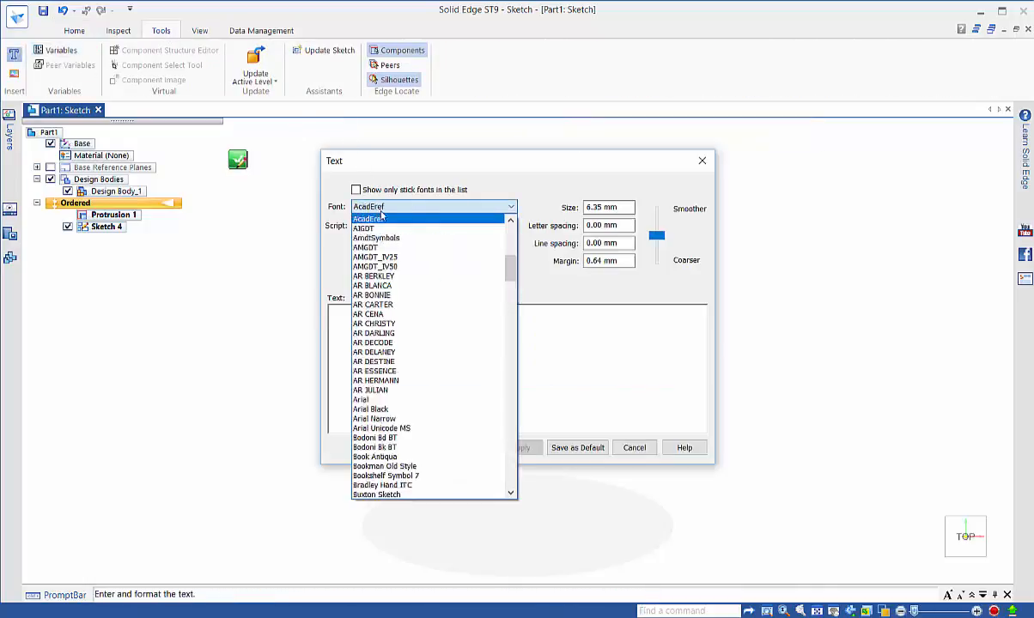
# Define the text SOLID EDGE in Arial at 10 mm size and confirm the settings
pyautogui.click(361, 398)
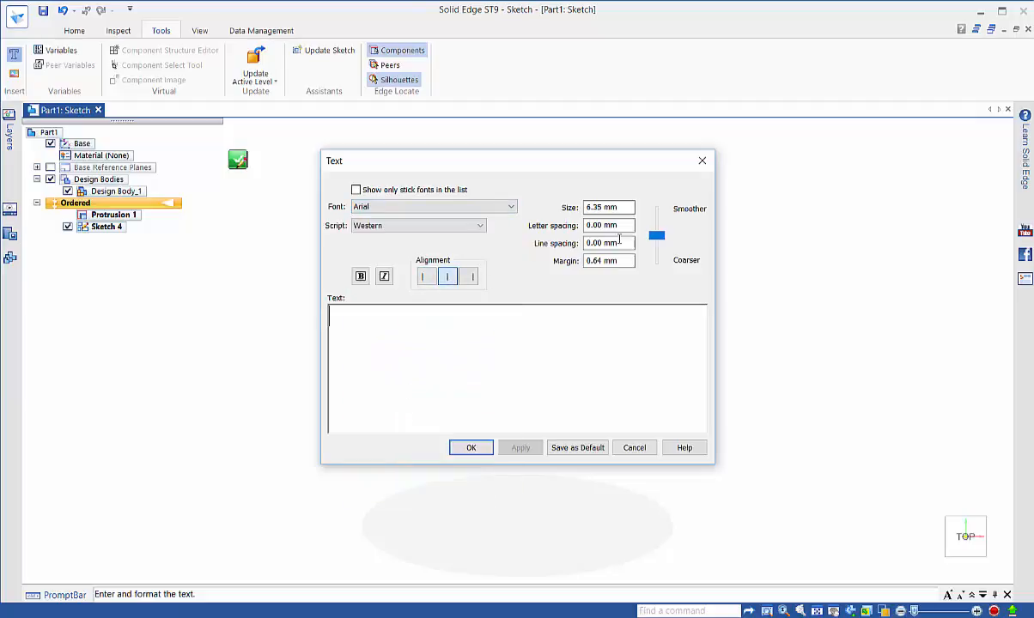
pyautogui.tripleClick(608, 206)
pyautogui.write('10')
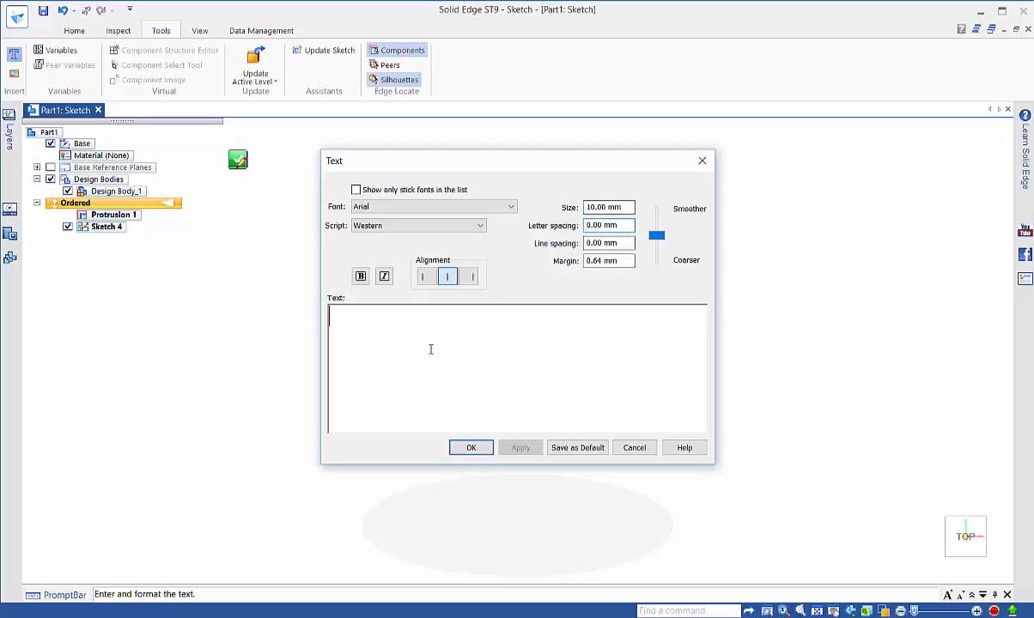
pyautogui.write('SOL')
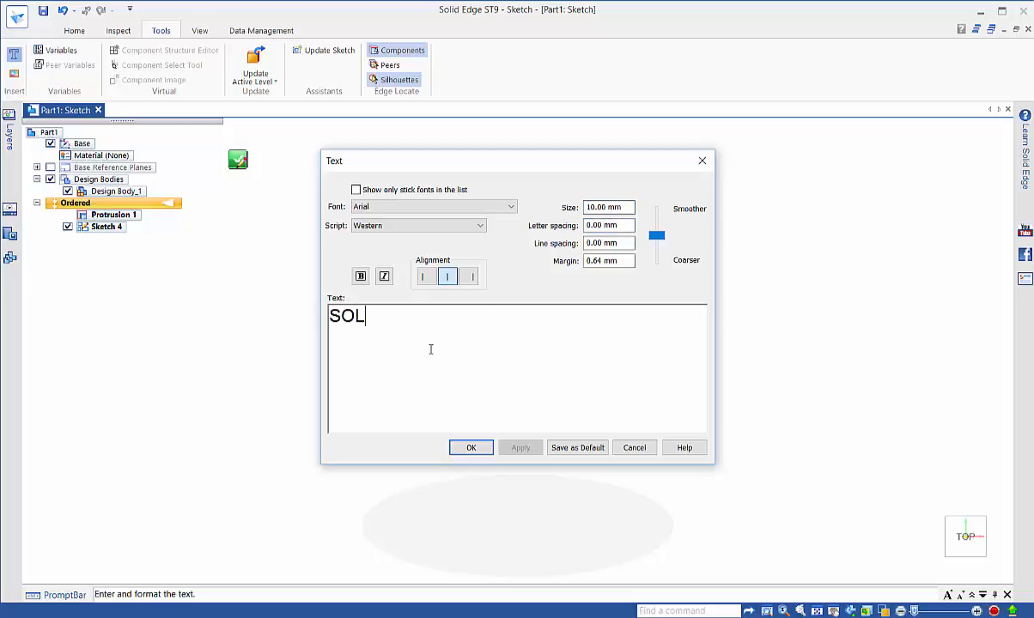
pyautogui.write('ID E')
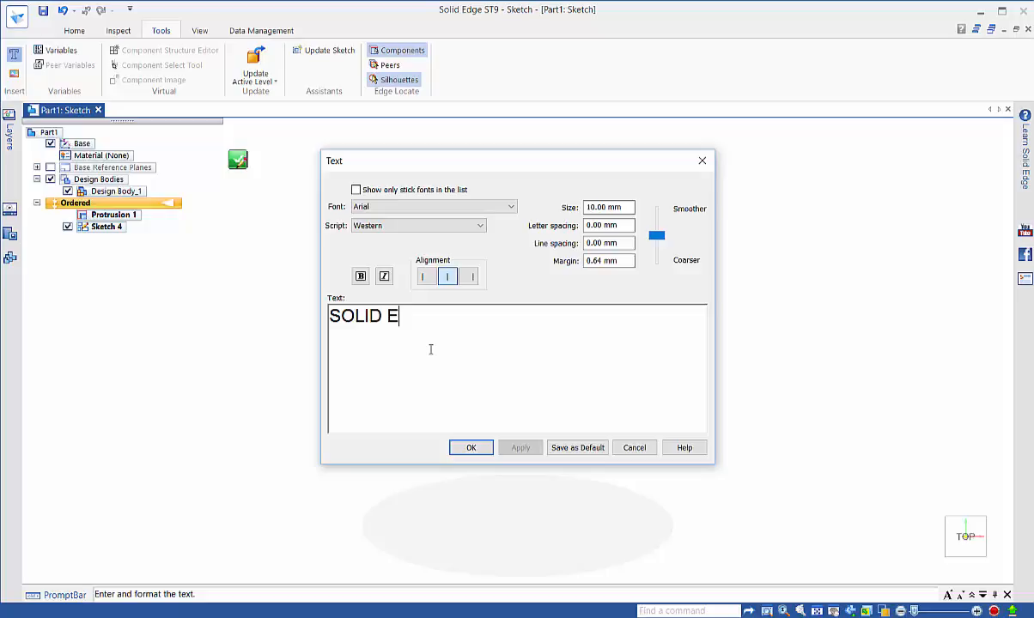
pyautogui.write('DGE')
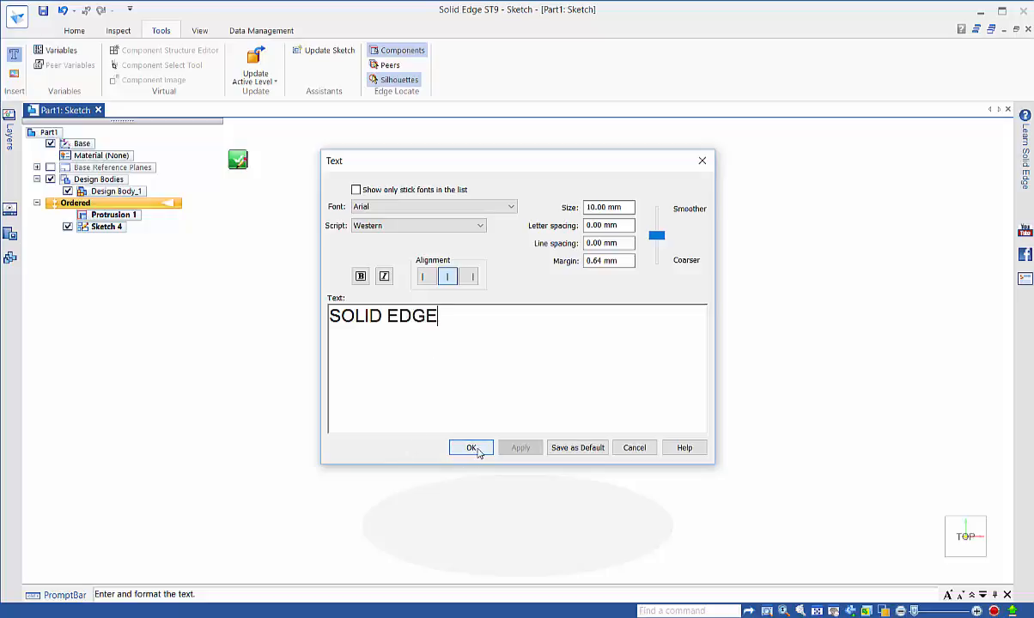
pyautogui.click(471, 447)
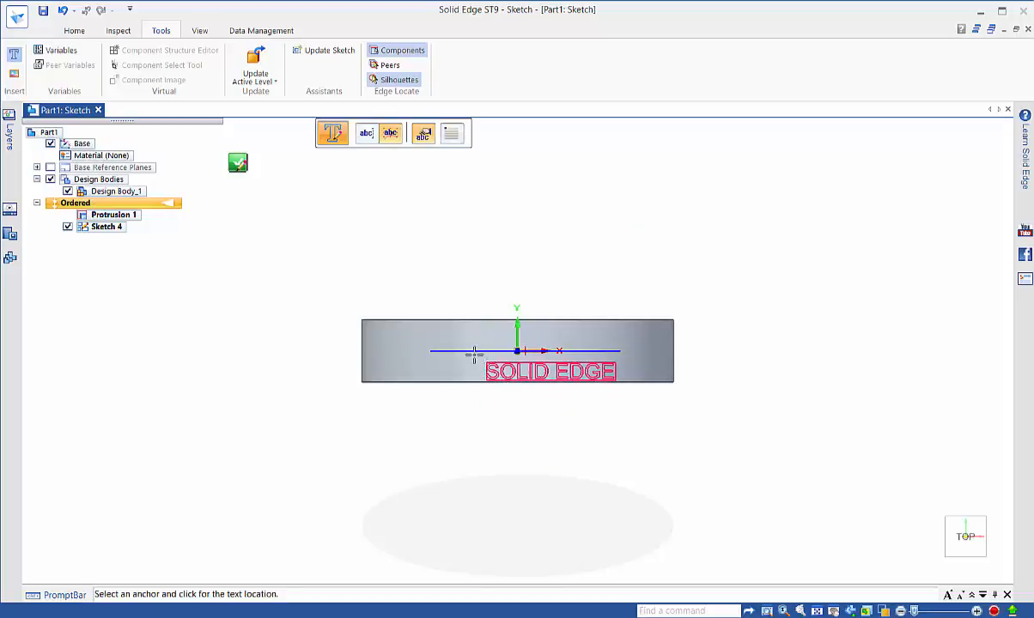
# Anchor the SOLID EDGE text at its centre on the horizontal line
pyautogui.click(451, 134)
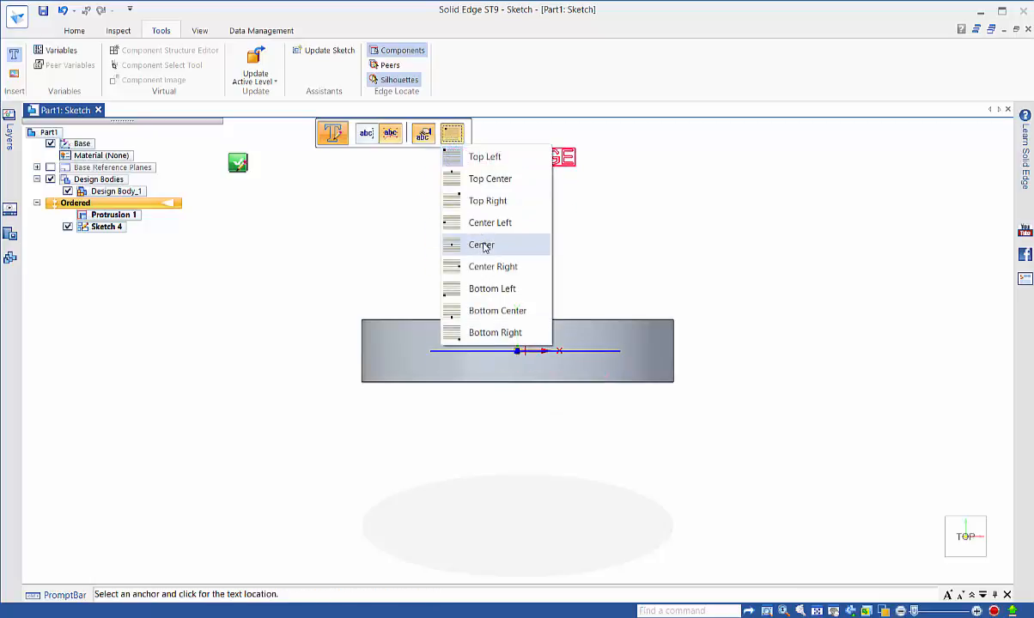
pyautogui.click(481, 244)
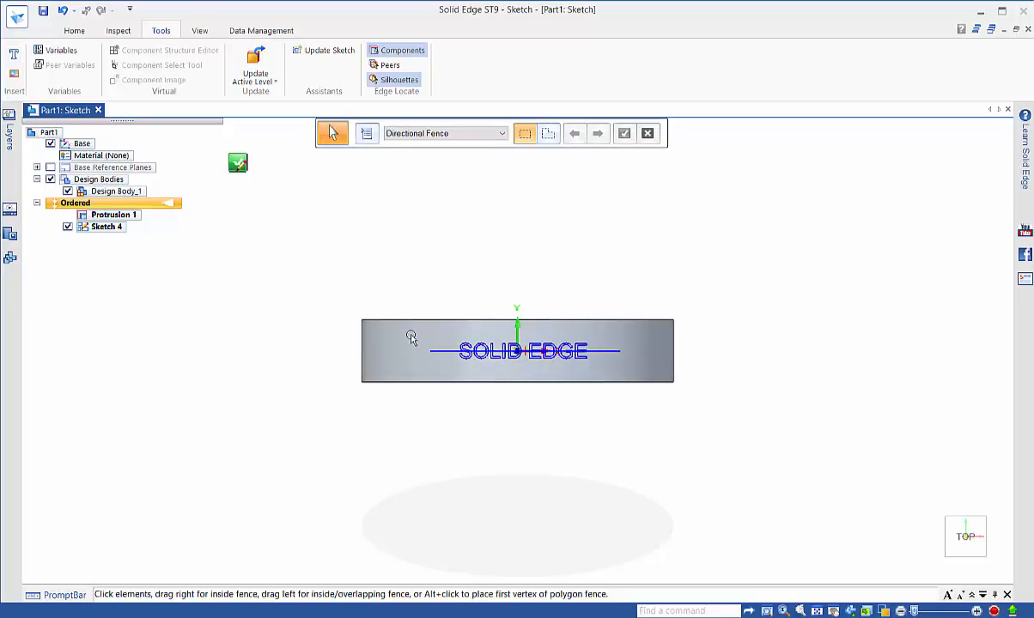
pyautogui.moveTo(239, 165)
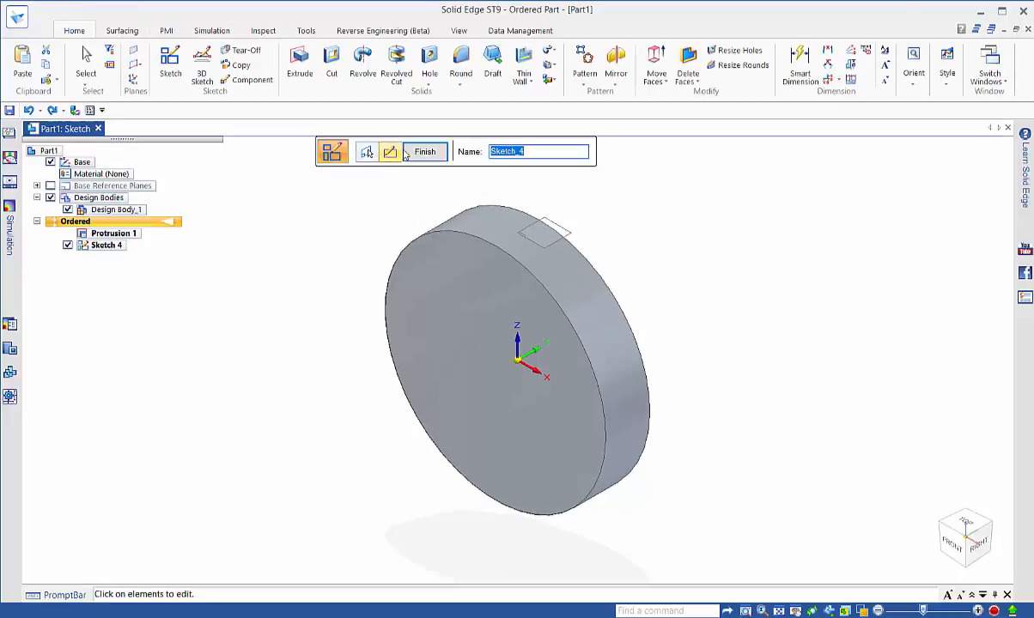
# Wrap the SOLID EDGE text sketch onto the disk's cylindrical face and hide flat Sketch 4
pyautogui.click(424, 152)
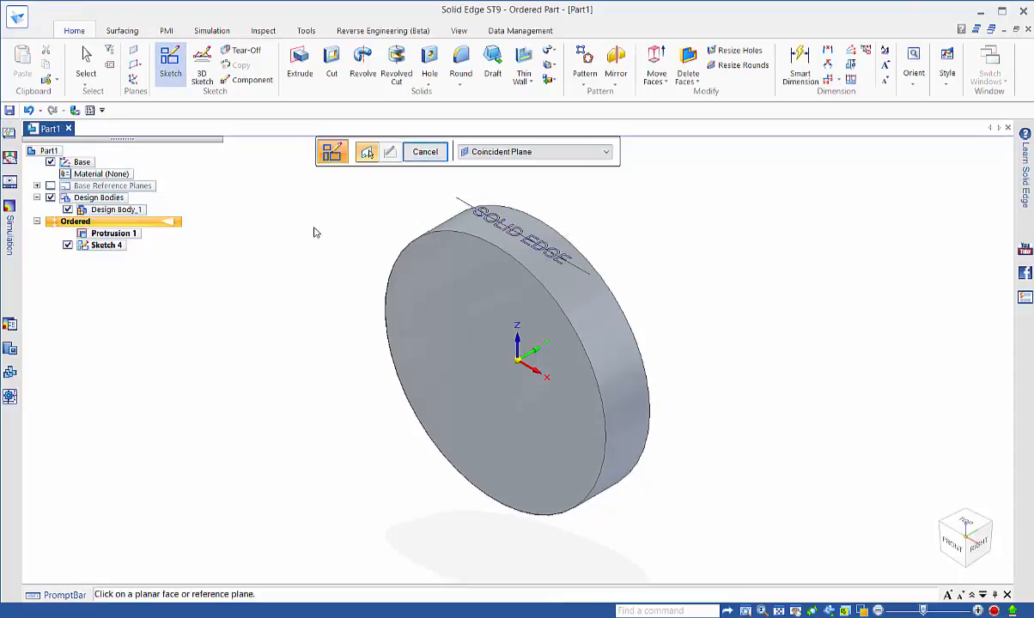
pyautogui.click(120, 31)
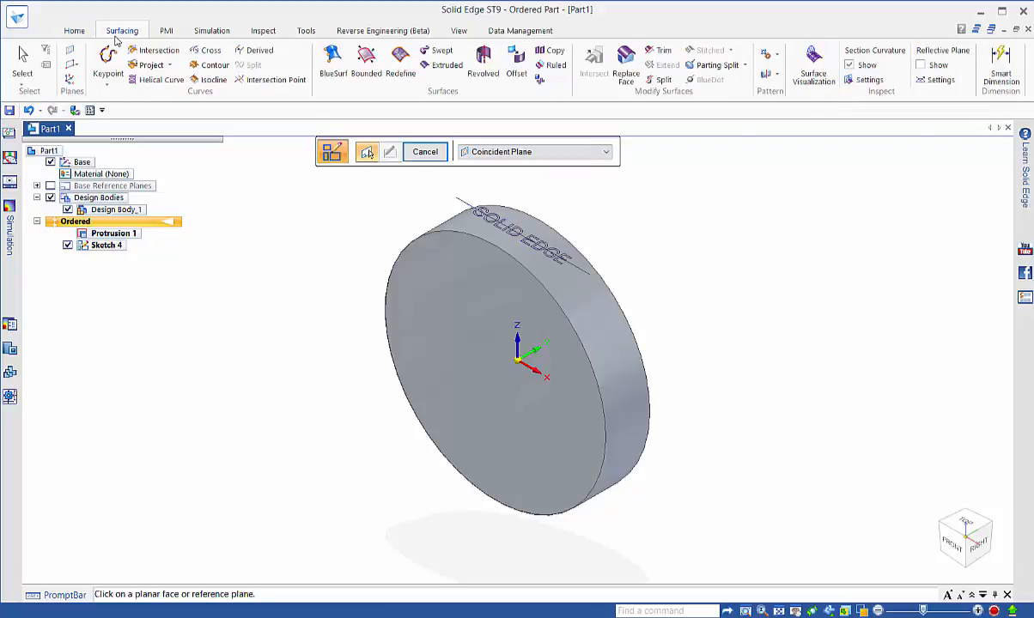
pyautogui.moveTo(153, 120)
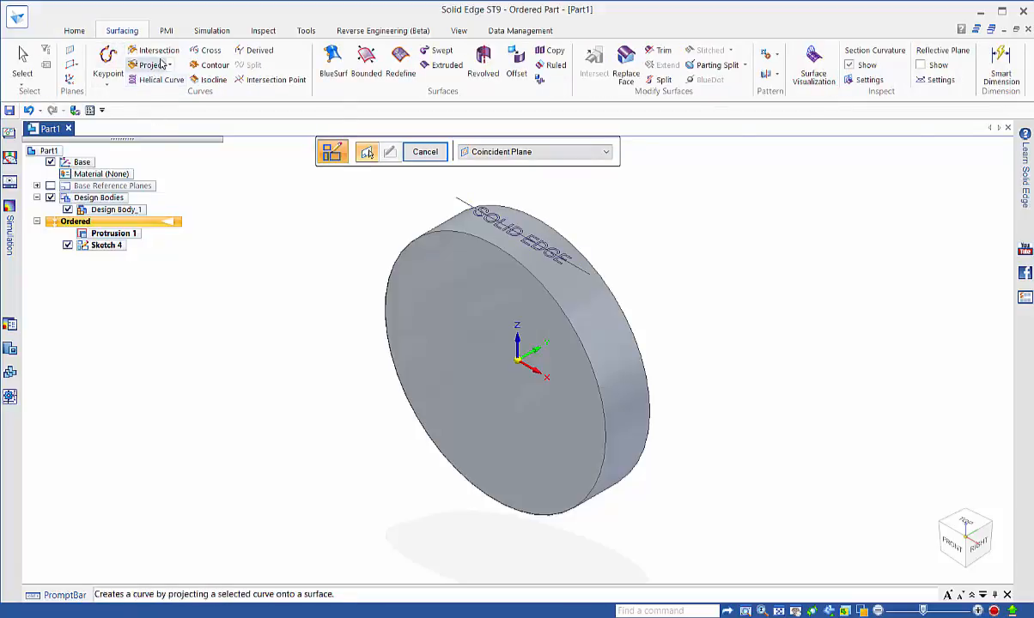
pyautogui.click(168, 65)
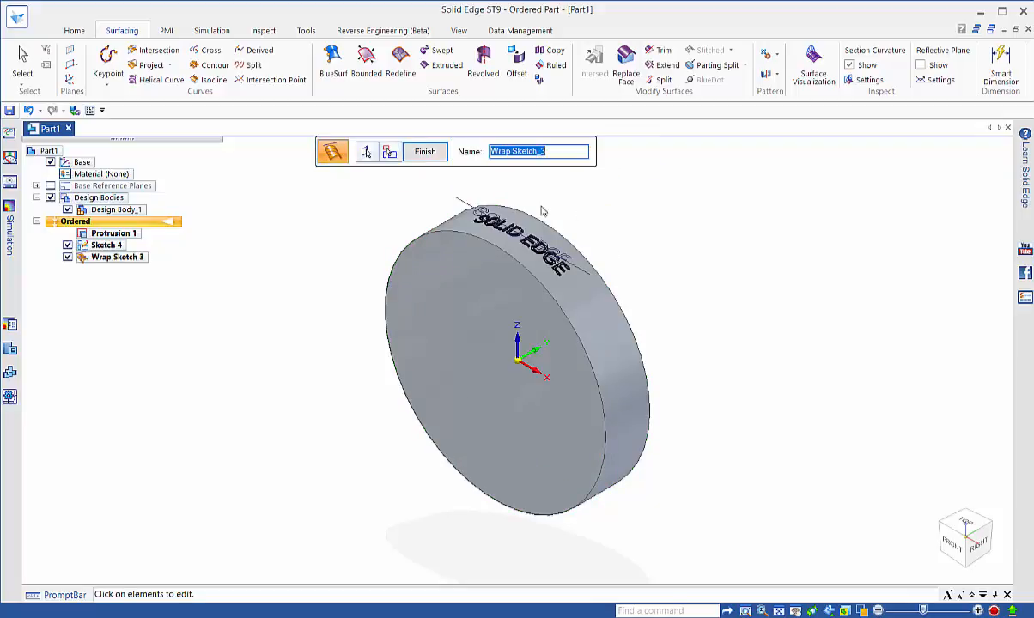
pyautogui.click(69, 244)
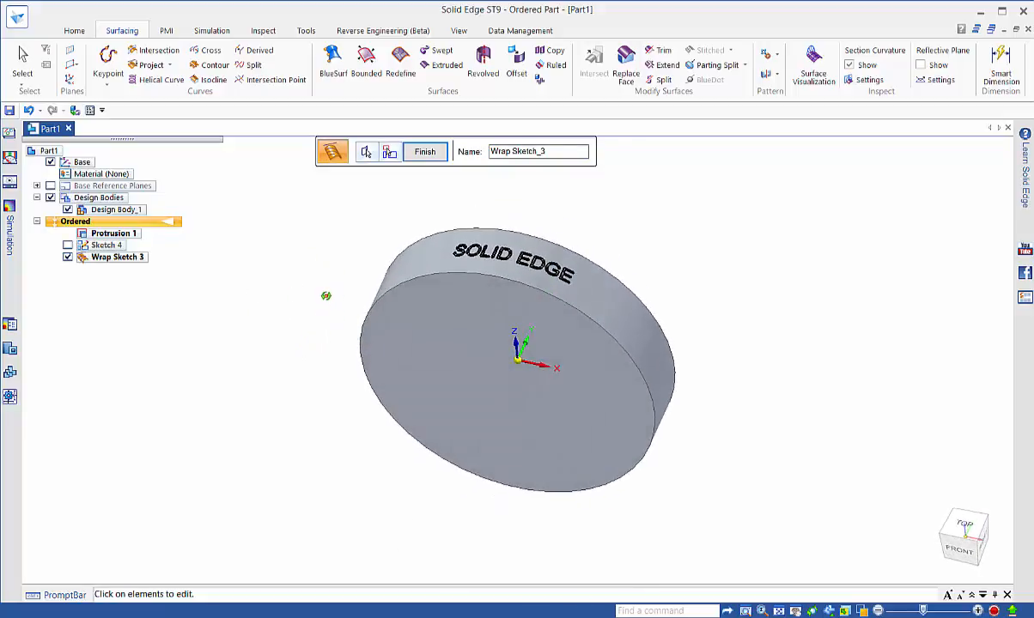
# Begin a Normal Cutout using the wrapped SOLID EDGE letters as the accepted profile
pyautogui.click(368, 152)
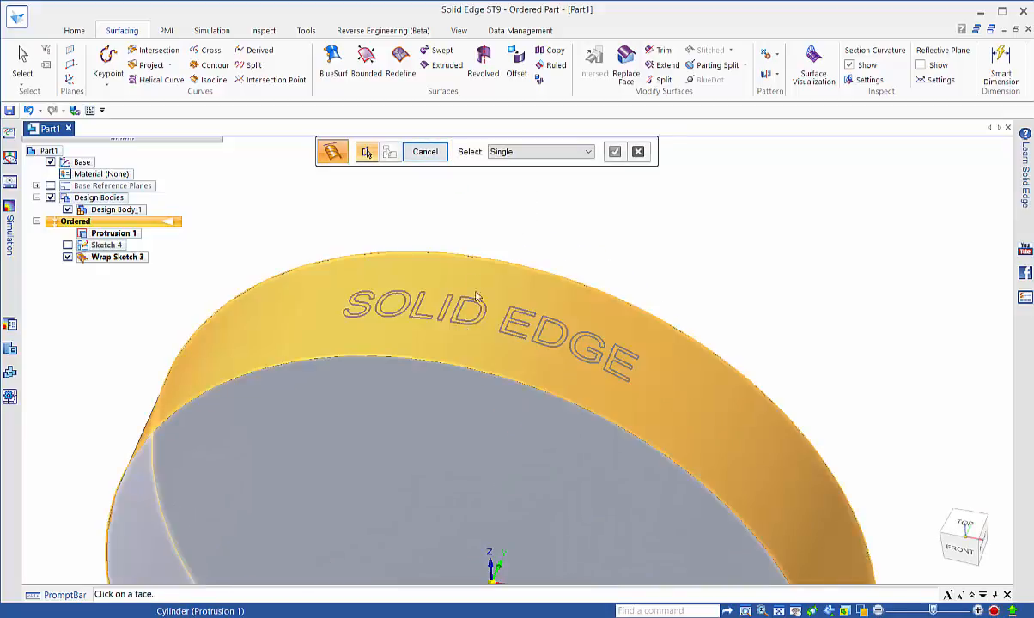
pyautogui.click(74, 31)
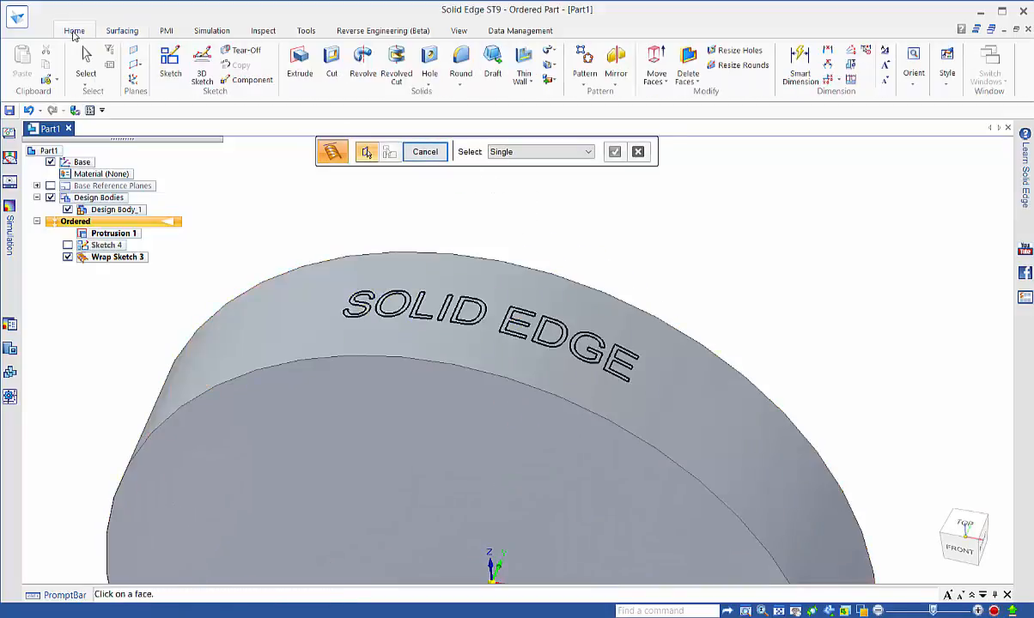
pyautogui.moveTo(540, 93)
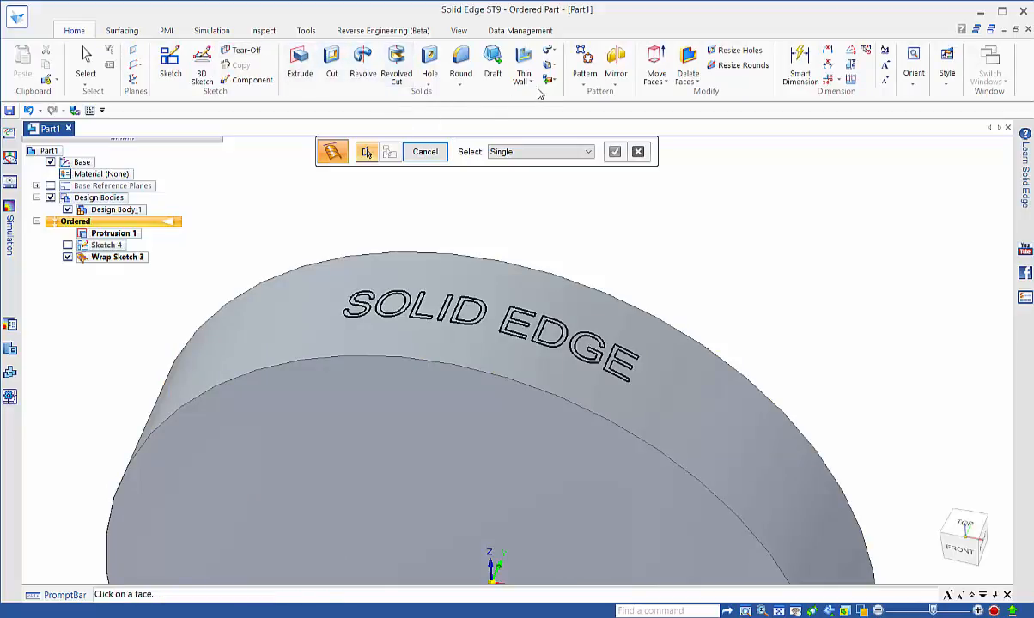
pyautogui.moveTo(553, 67)
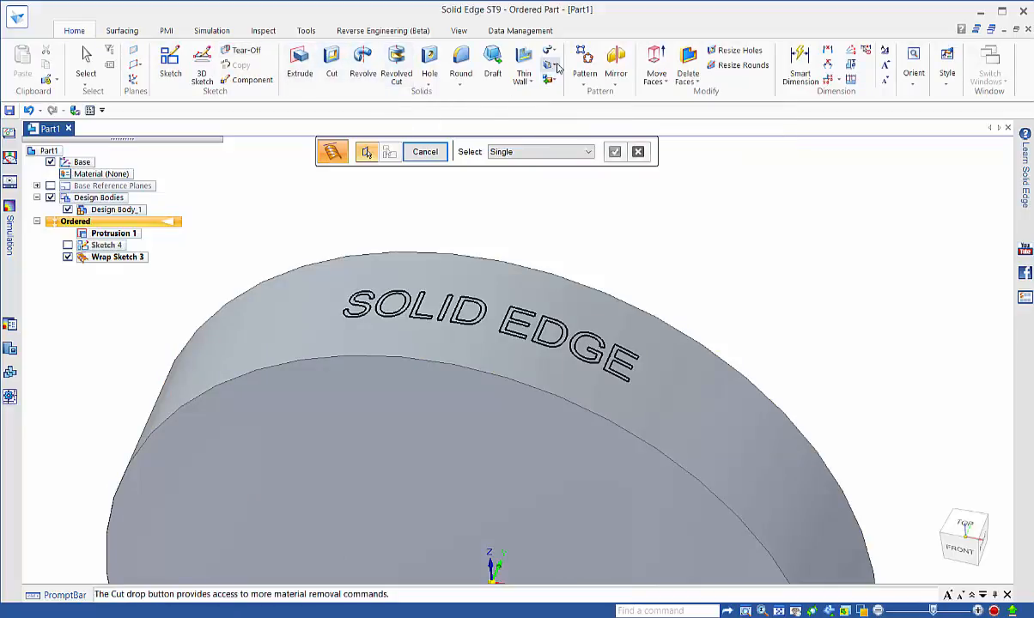
pyautogui.click(557, 67)
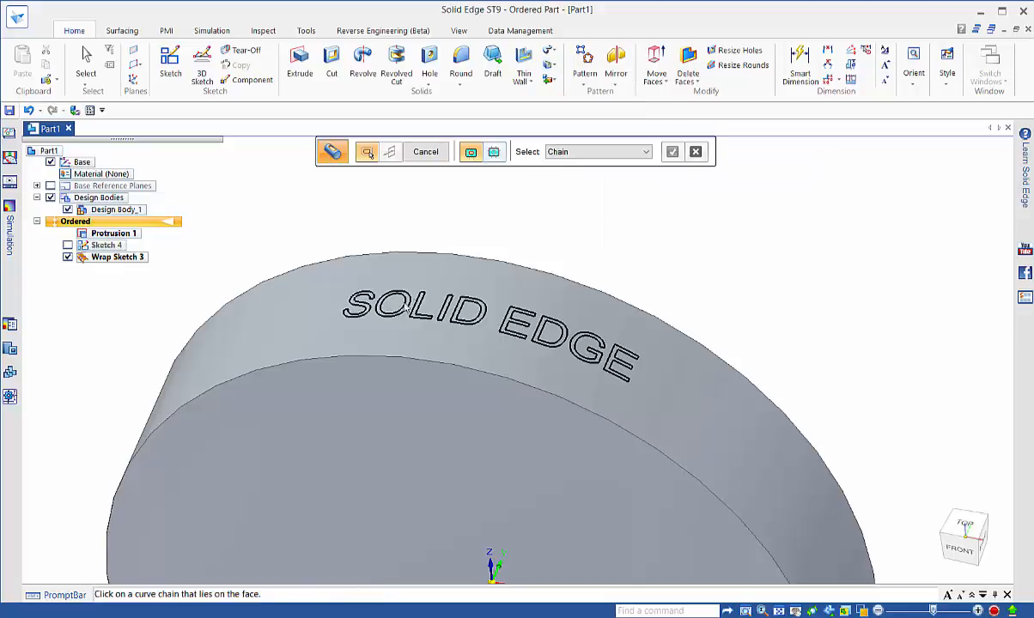
pyautogui.click(387, 313)
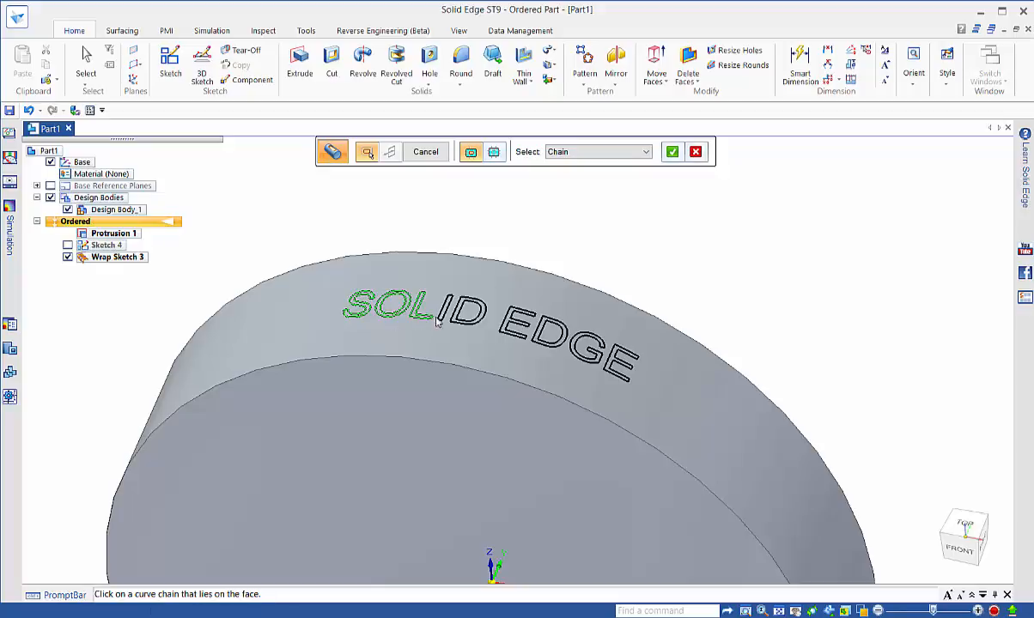
pyautogui.moveTo(461, 323)
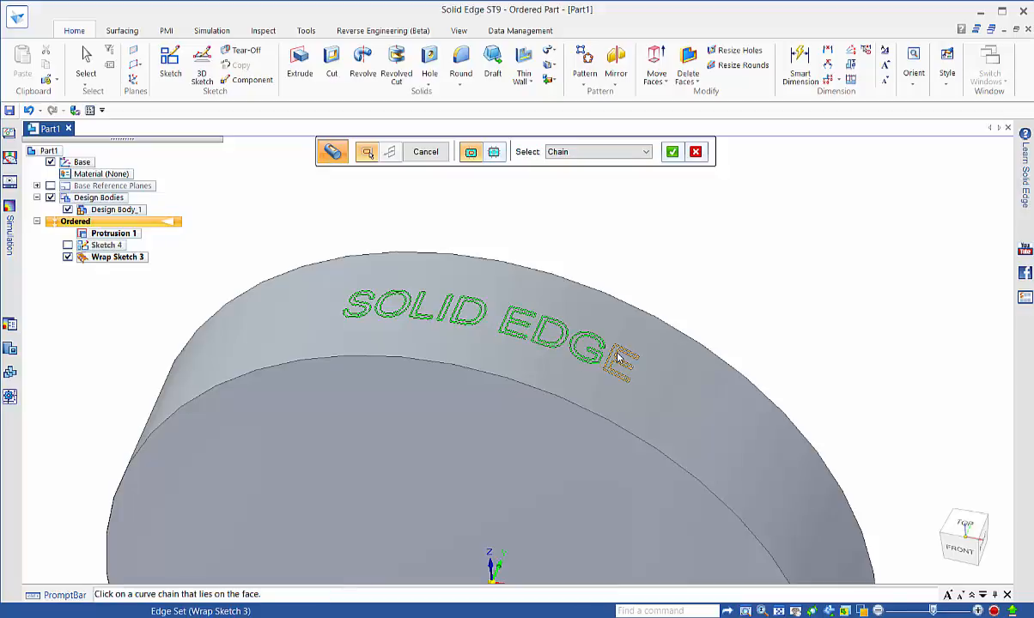
pyautogui.moveTo(674, 151)
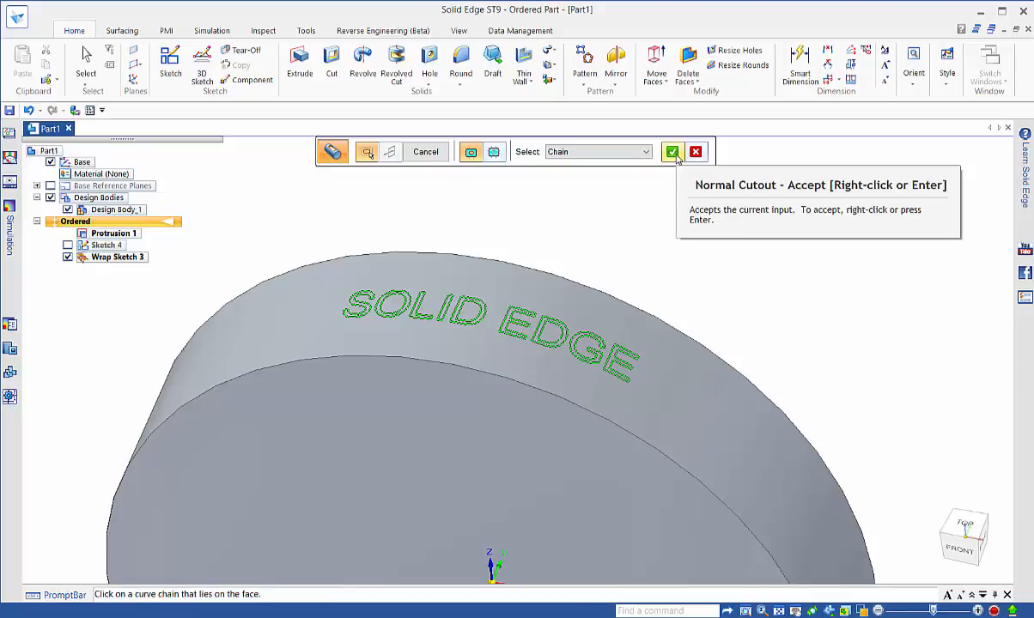
pyautogui.click(672, 151)
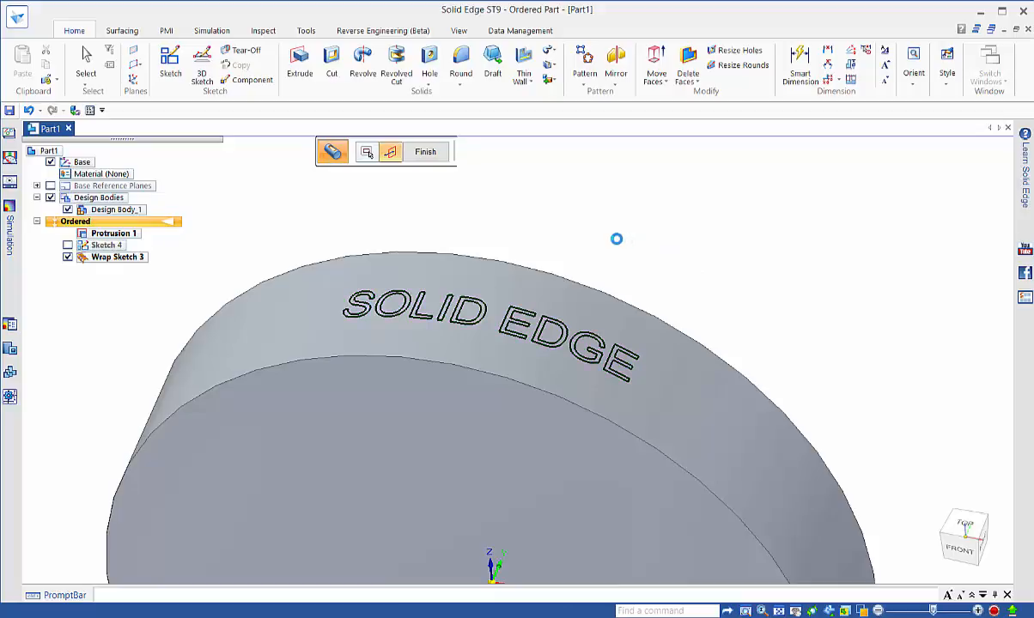
# Create Normal Cutout 2, recessing the letters into the disk's curved side
pyautogui.click(391, 151)
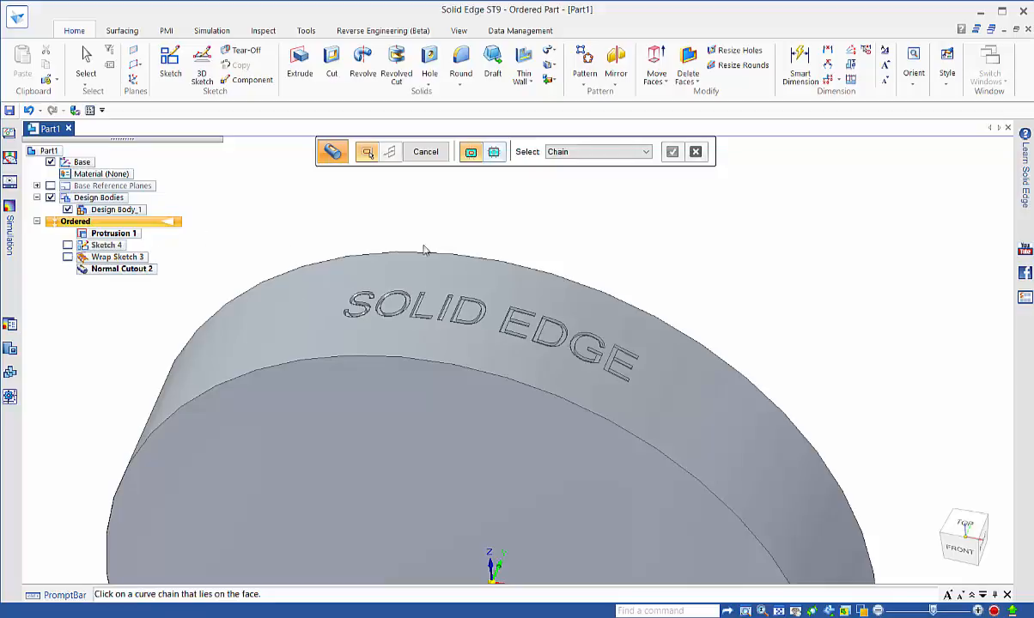
pyautogui.moveTo(459, 31)
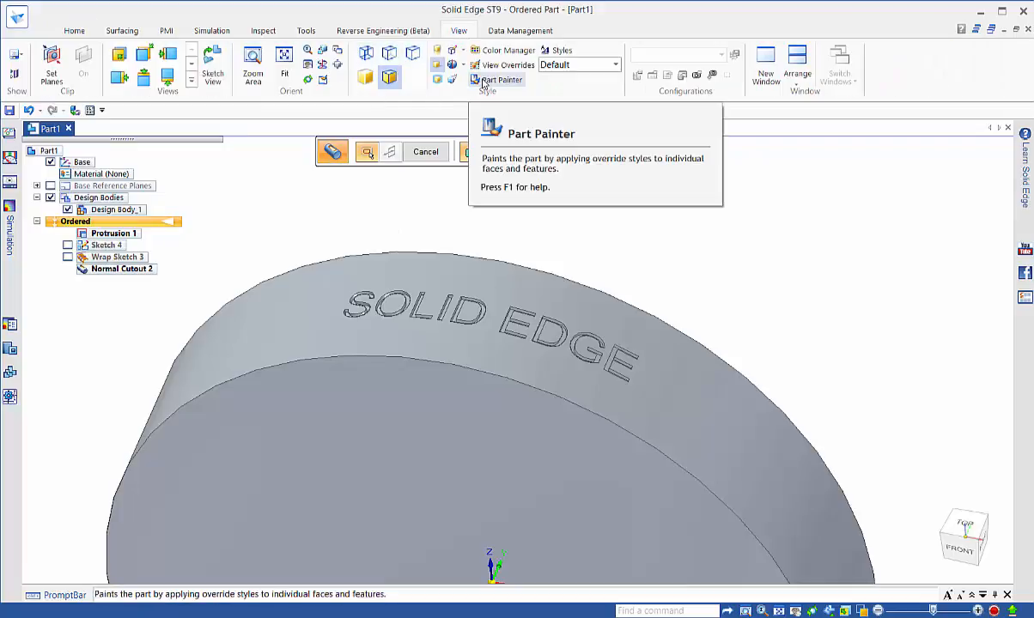
# Use Part Painter with Red style on the Normal Cutout 2 feature
pyautogui.click(496, 79)
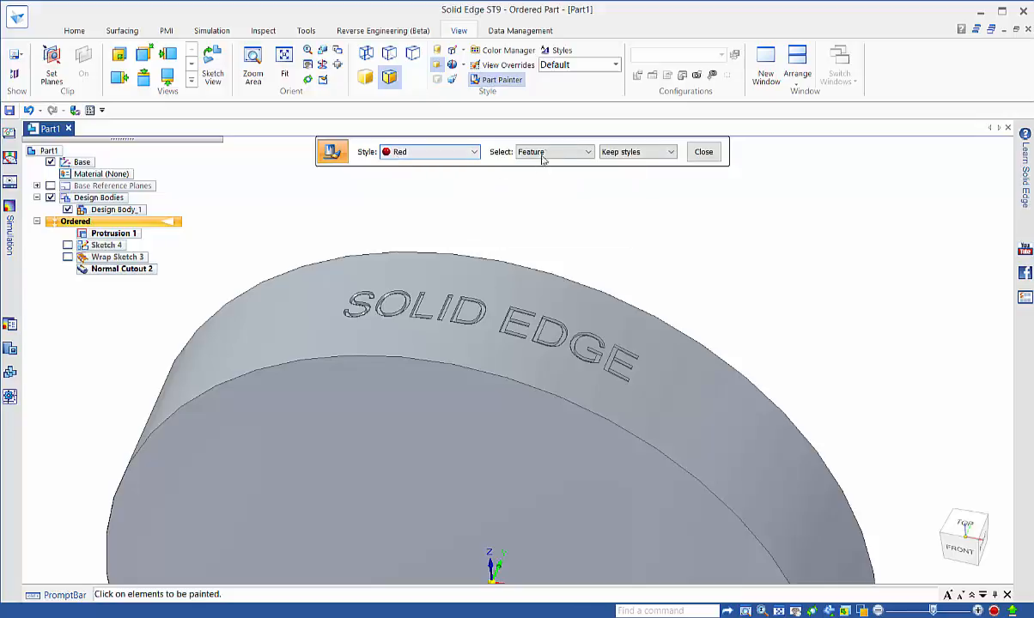
pyautogui.click(121, 268)
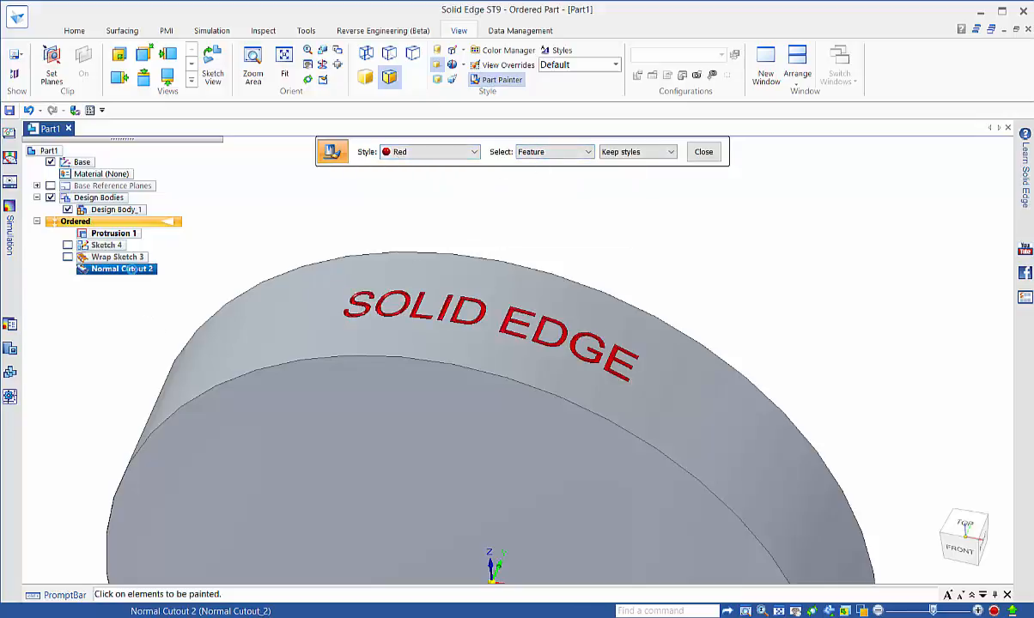
pyautogui.moveTo(237, 196)
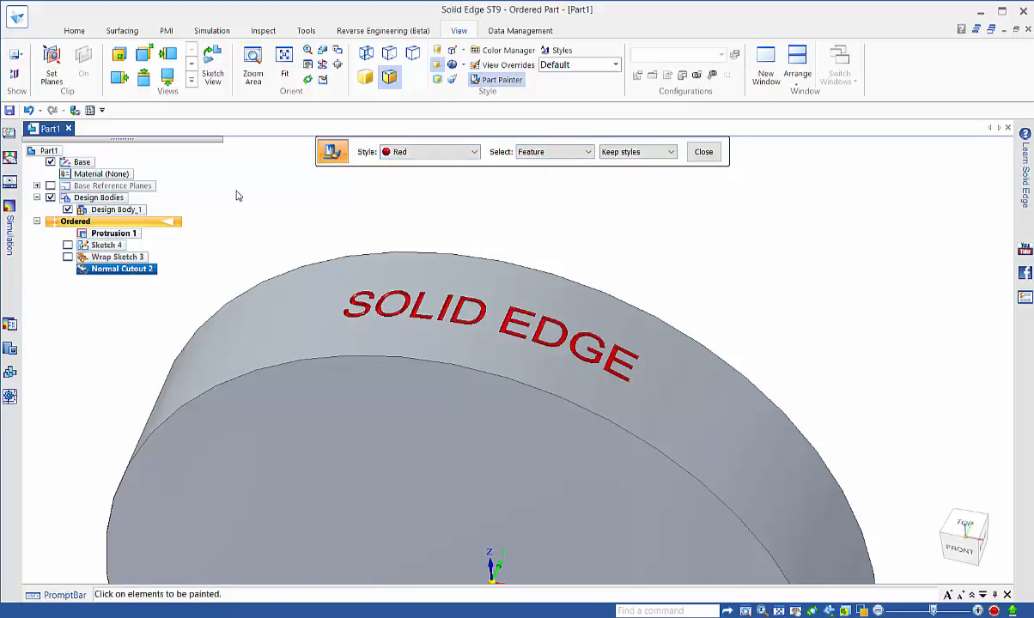